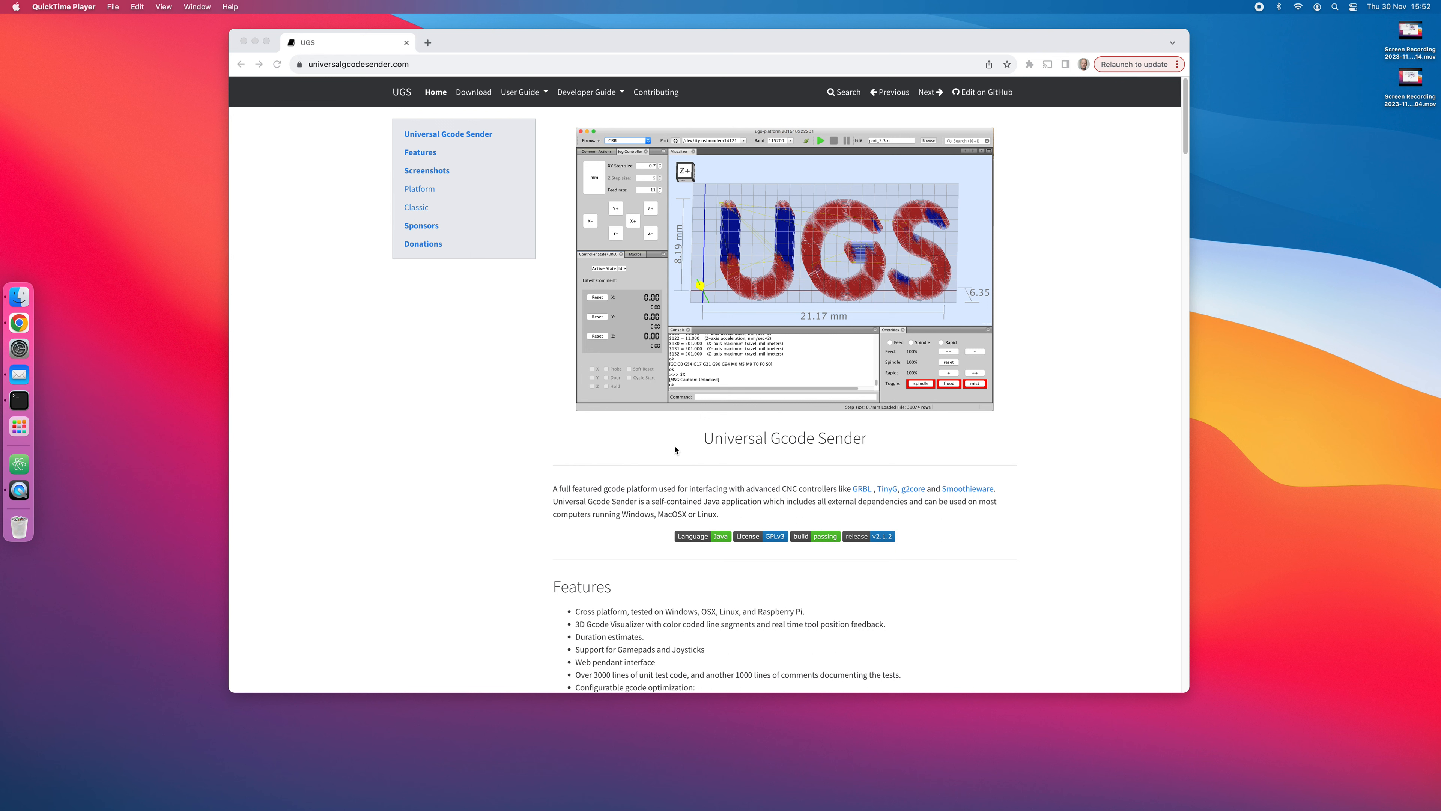
mouse_move(312, 64)
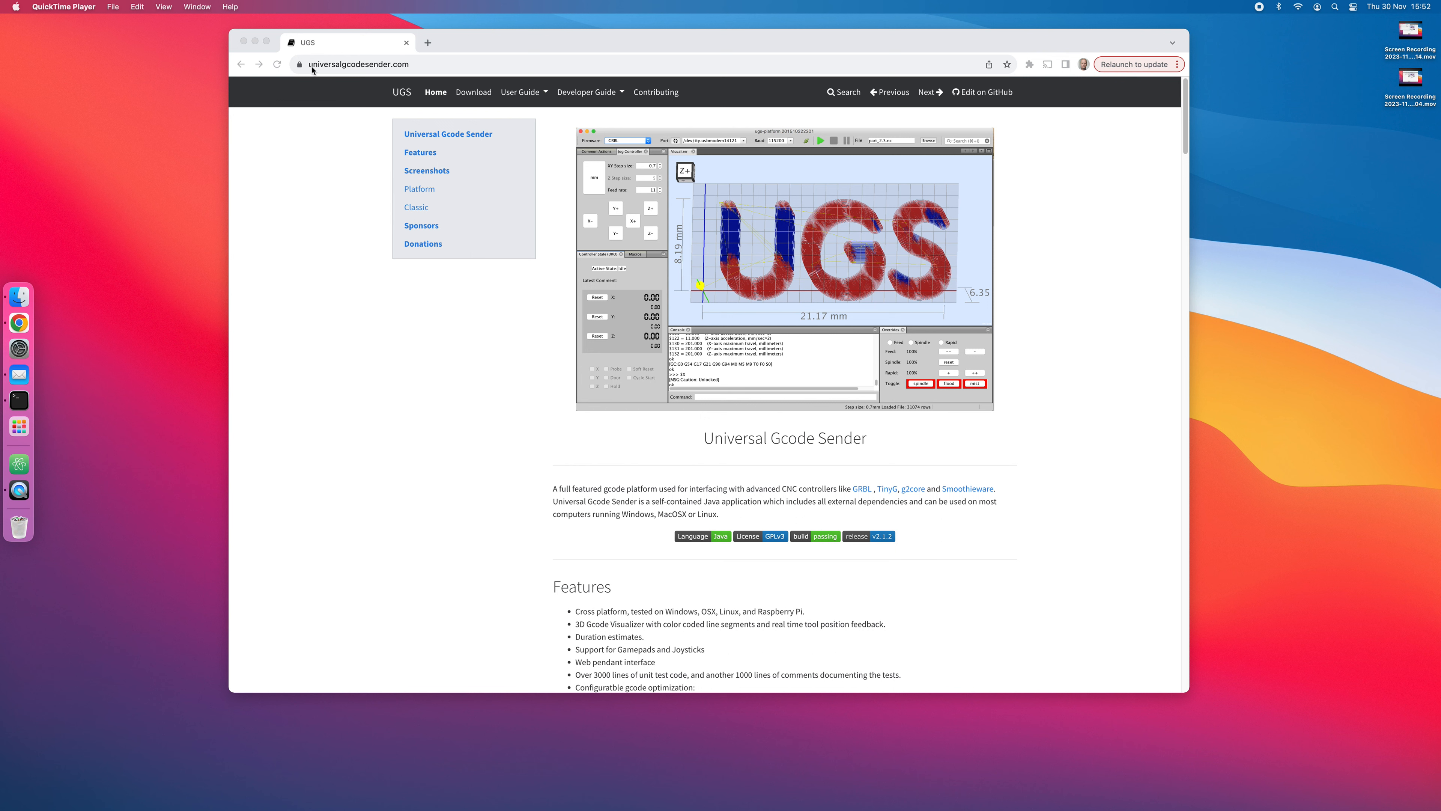
mouse_move(407, 69)
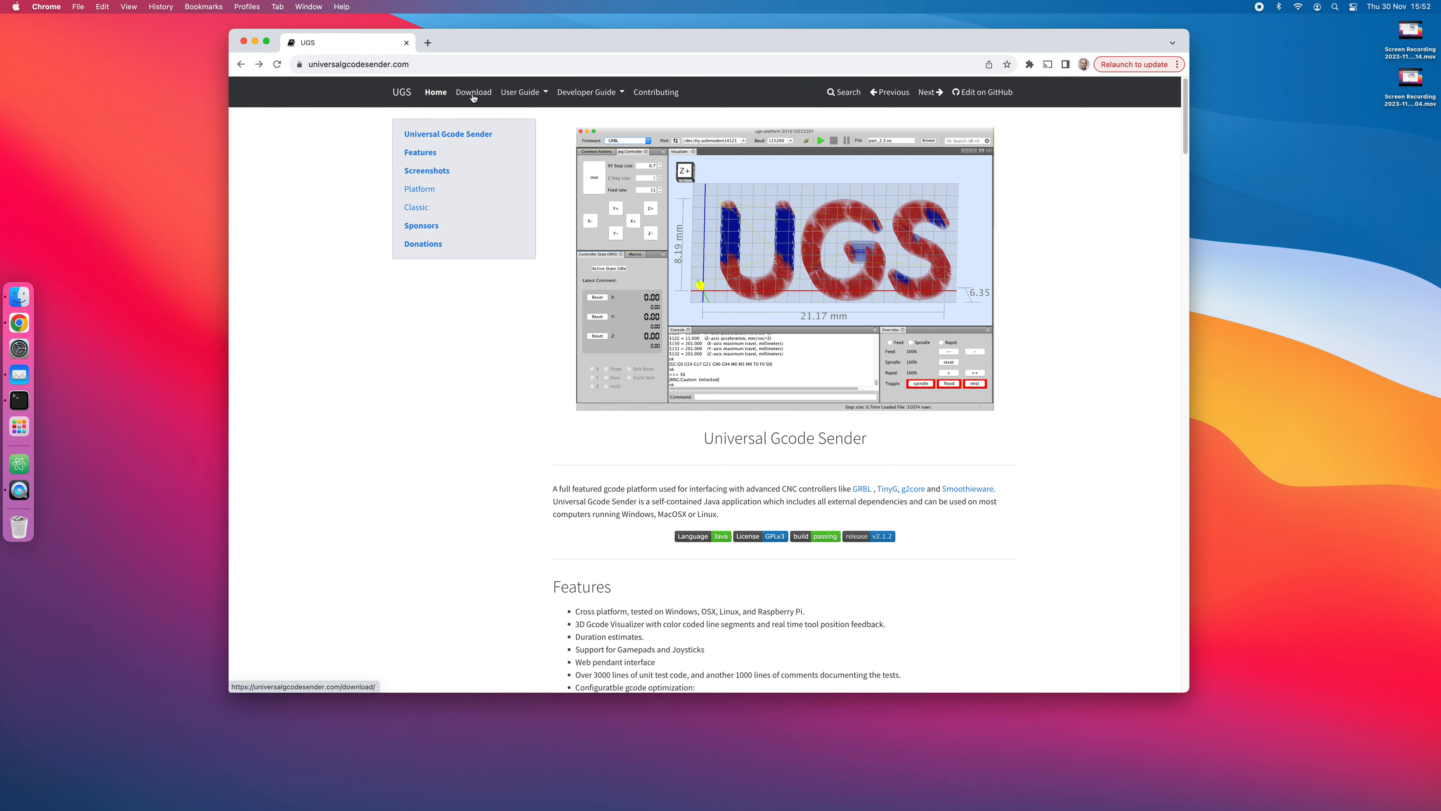
Step: Go to the Universal Gcode Sender download page listing the UGS Platform 2.1.2 packages
click(474, 92)
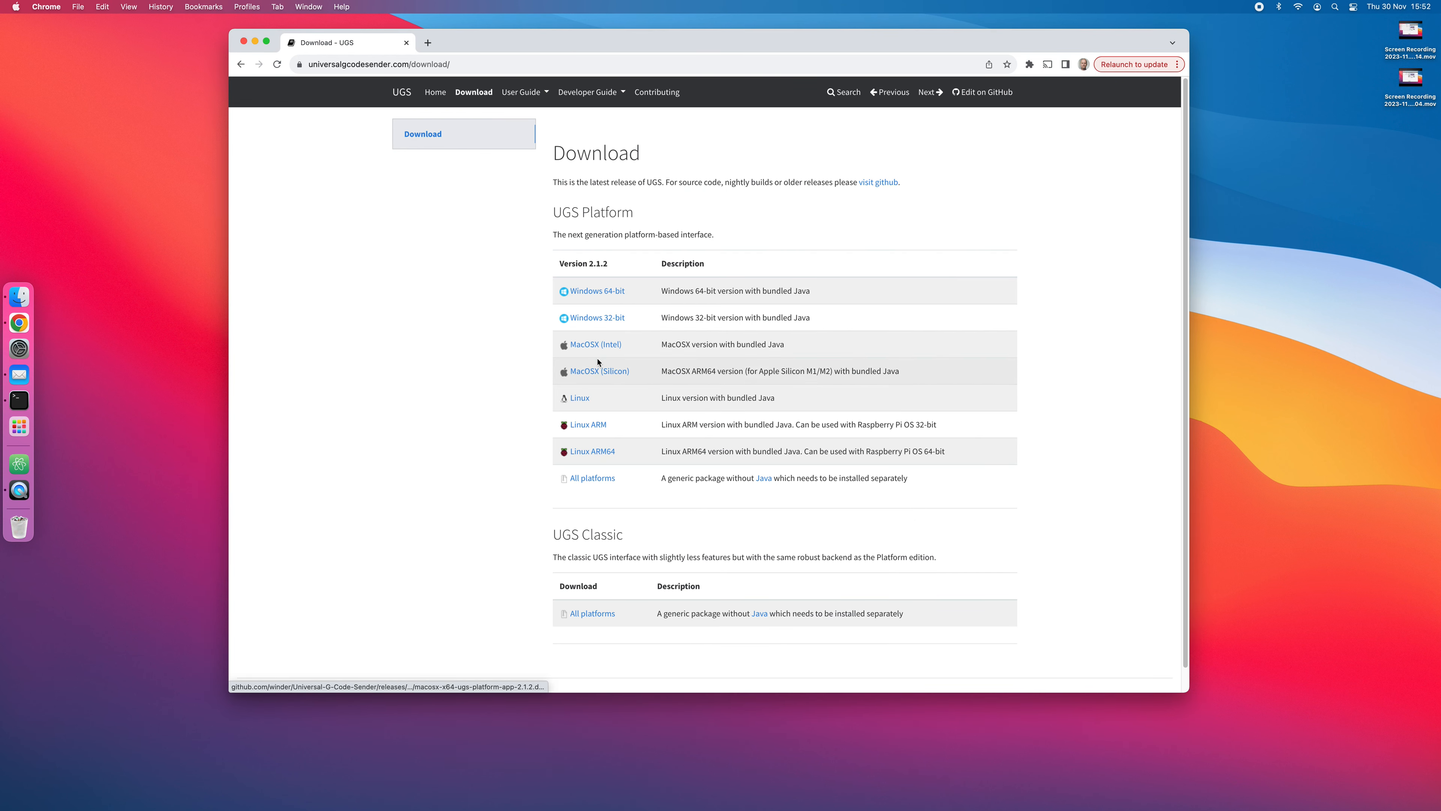
mouse_move(595, 343)
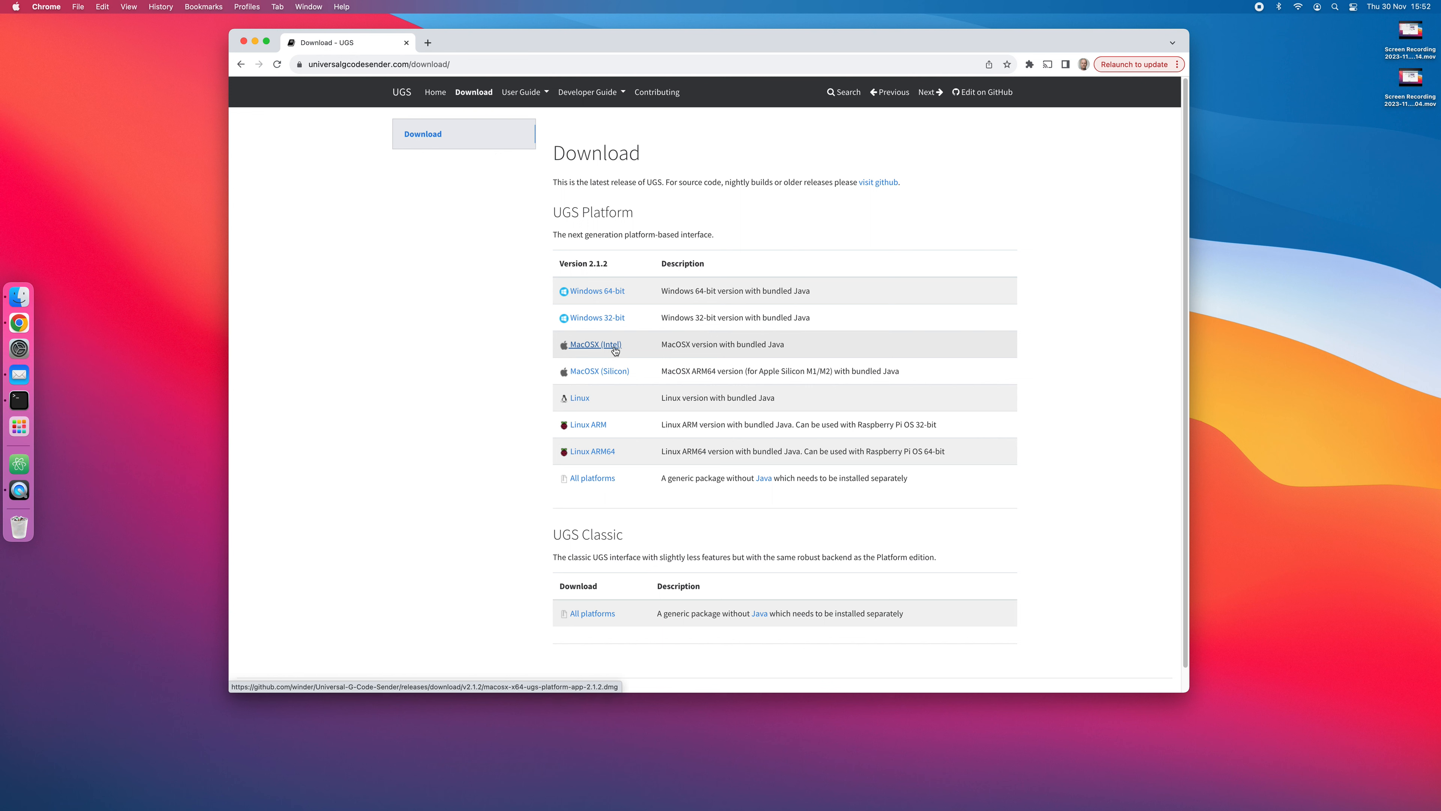
mouse_move(596, 370)
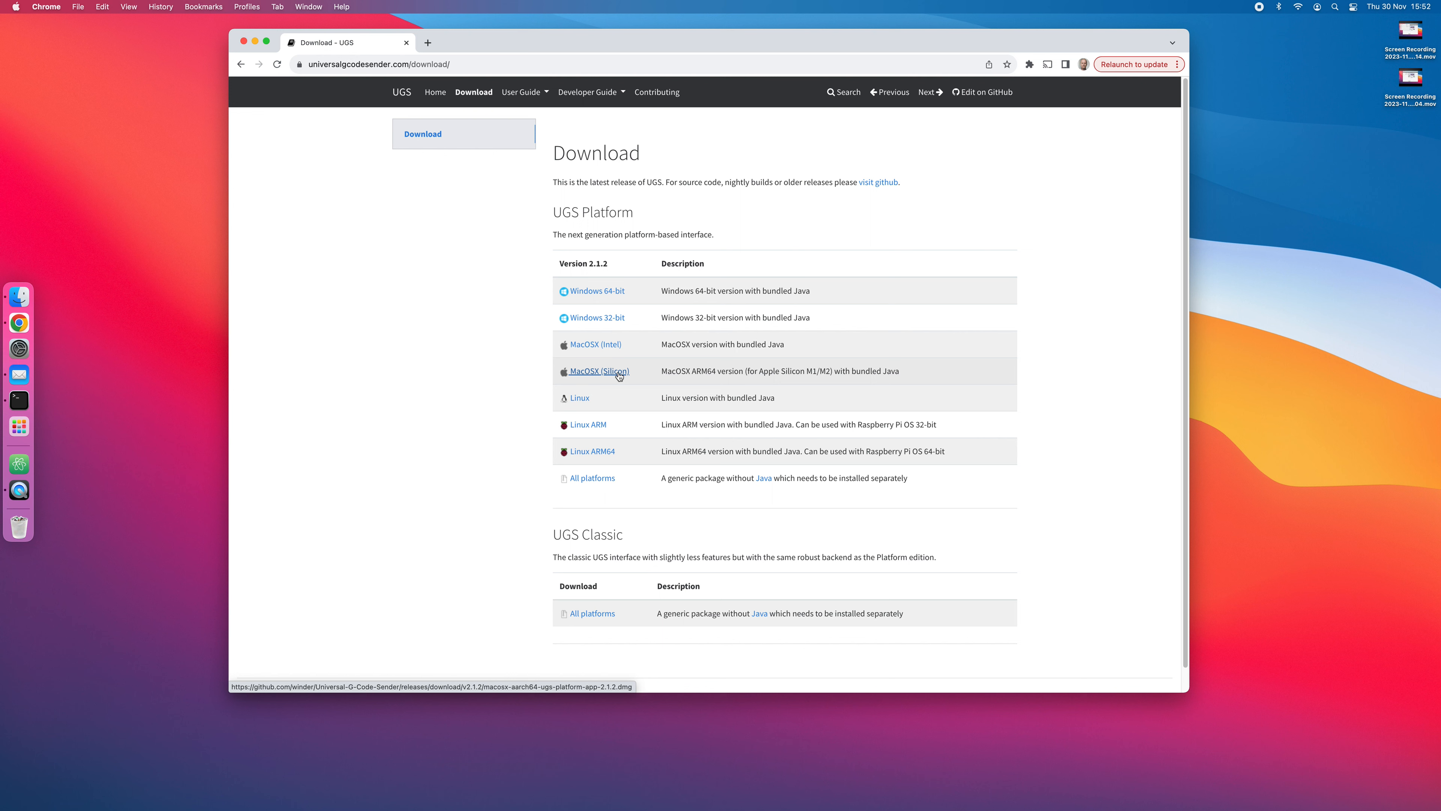
mouse_move(593, 343)
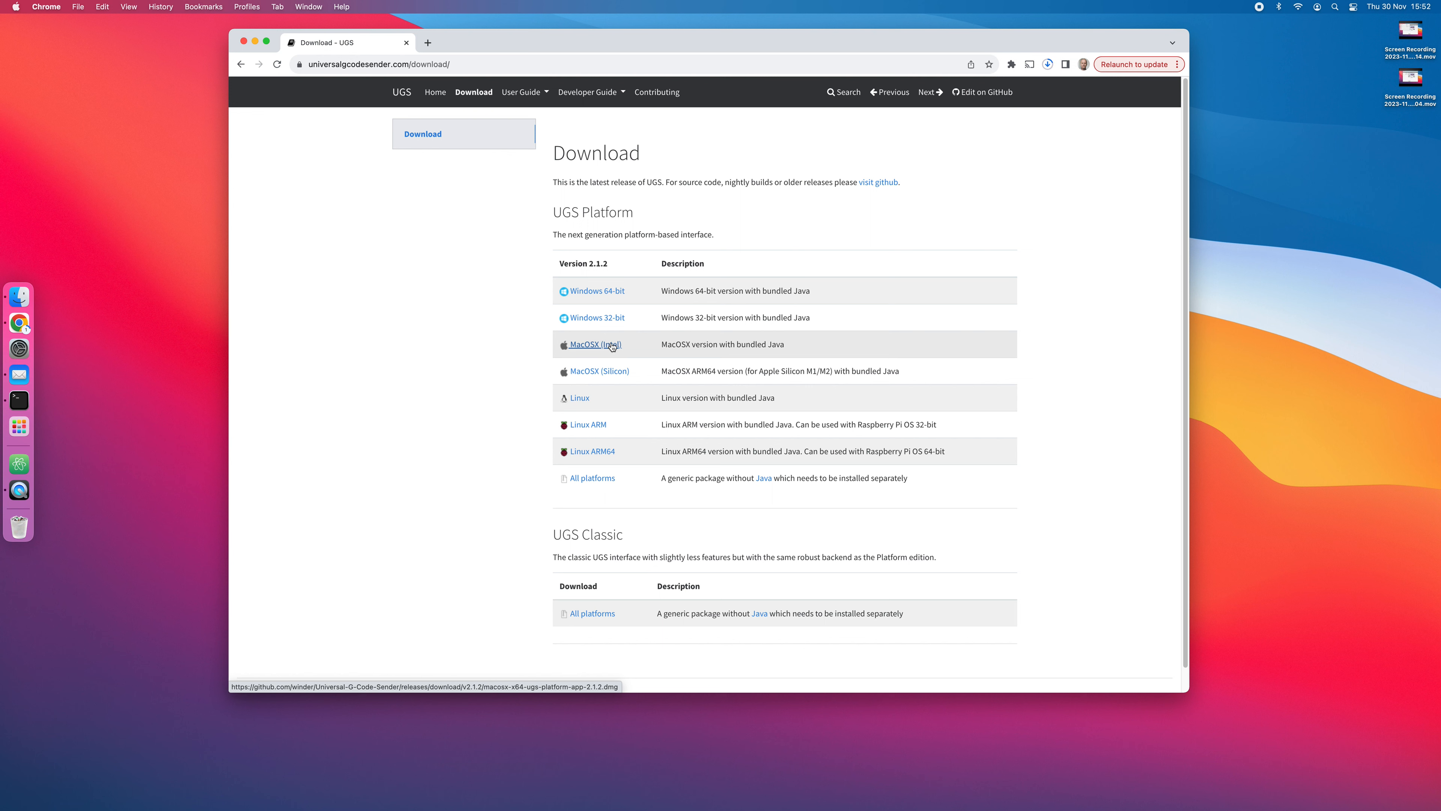
mouse_move(1028, 80)
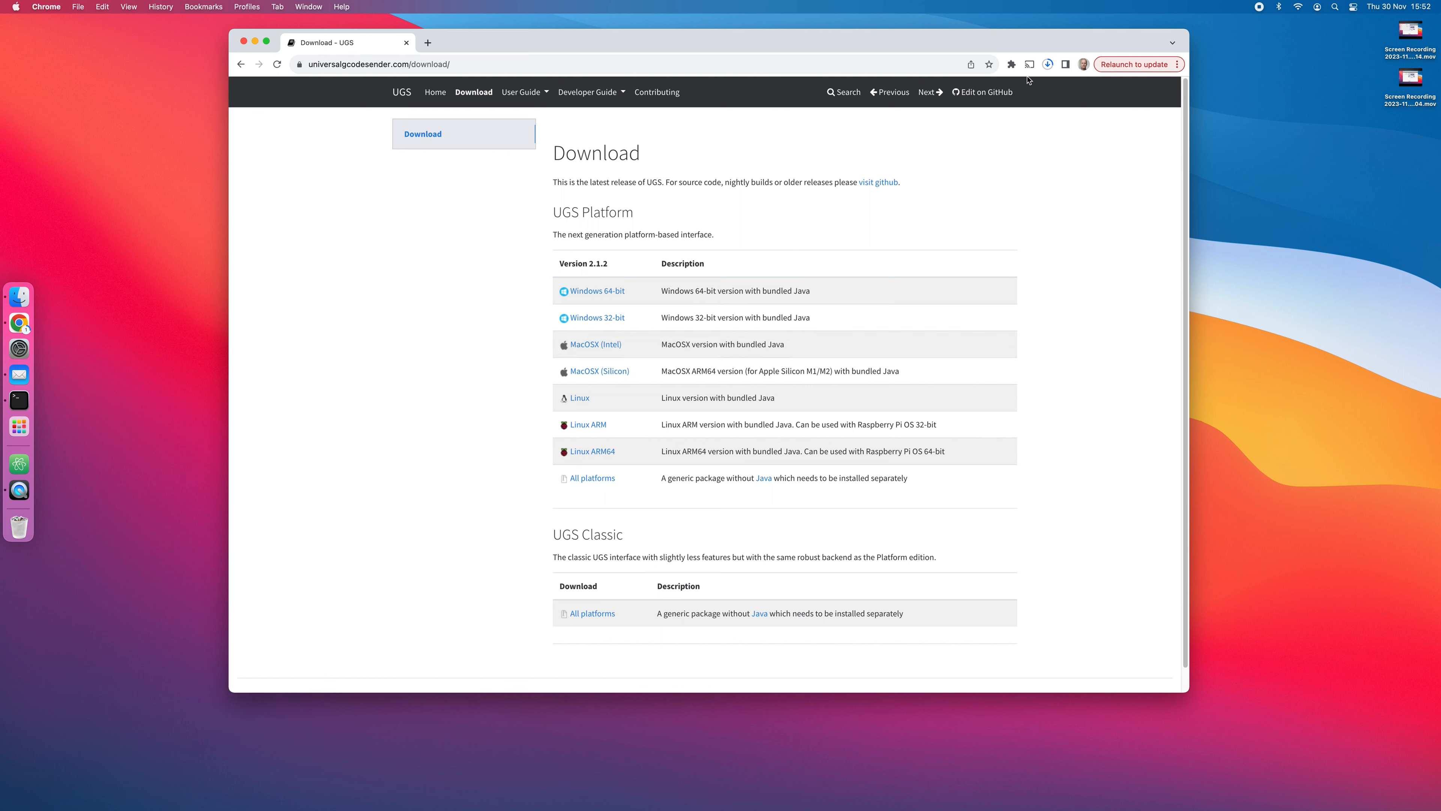
Step: Show Chrome's recent downloads to confirm the macosx-x64 dmg finished (338 MB)
click(1047, 63)
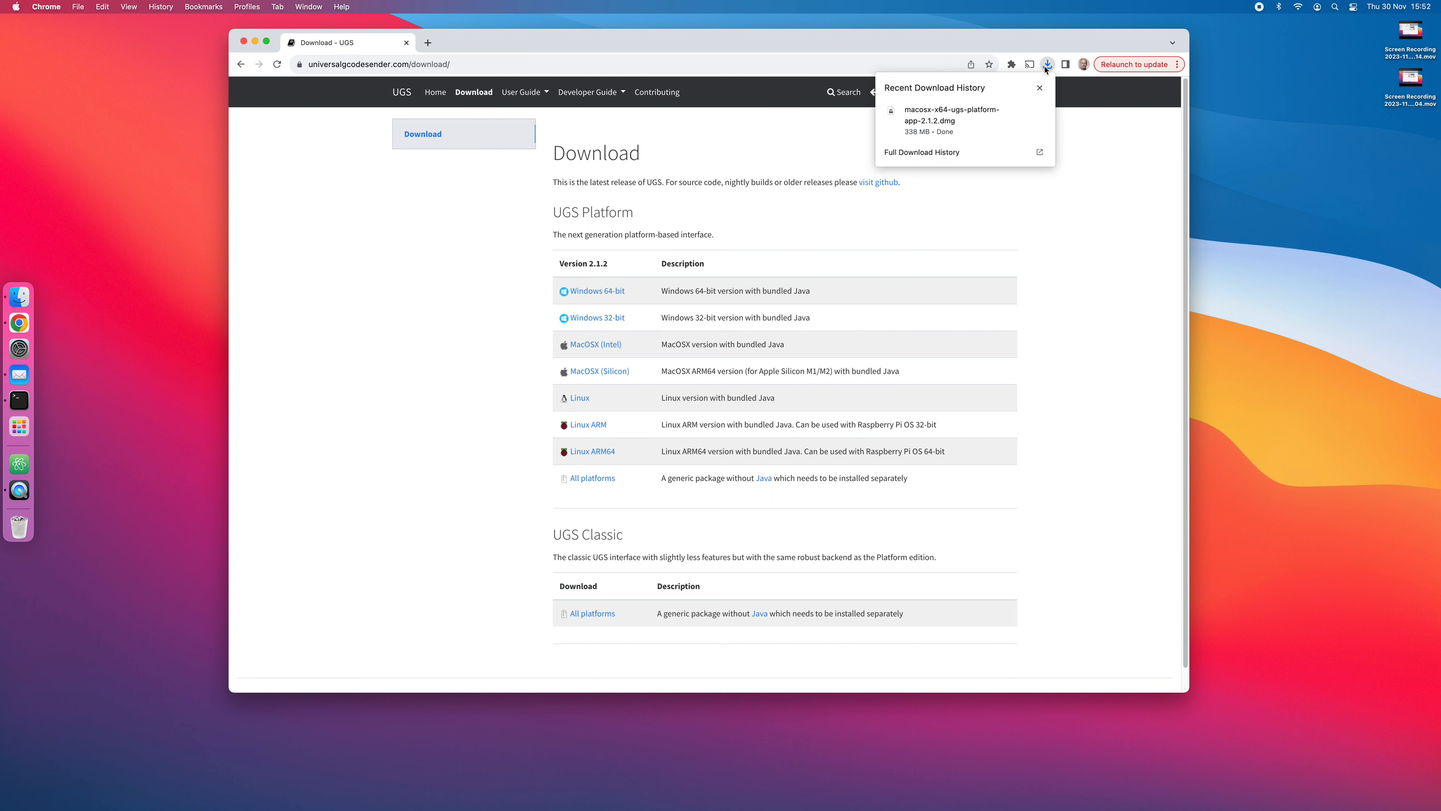
mouse_move(1007, 117)
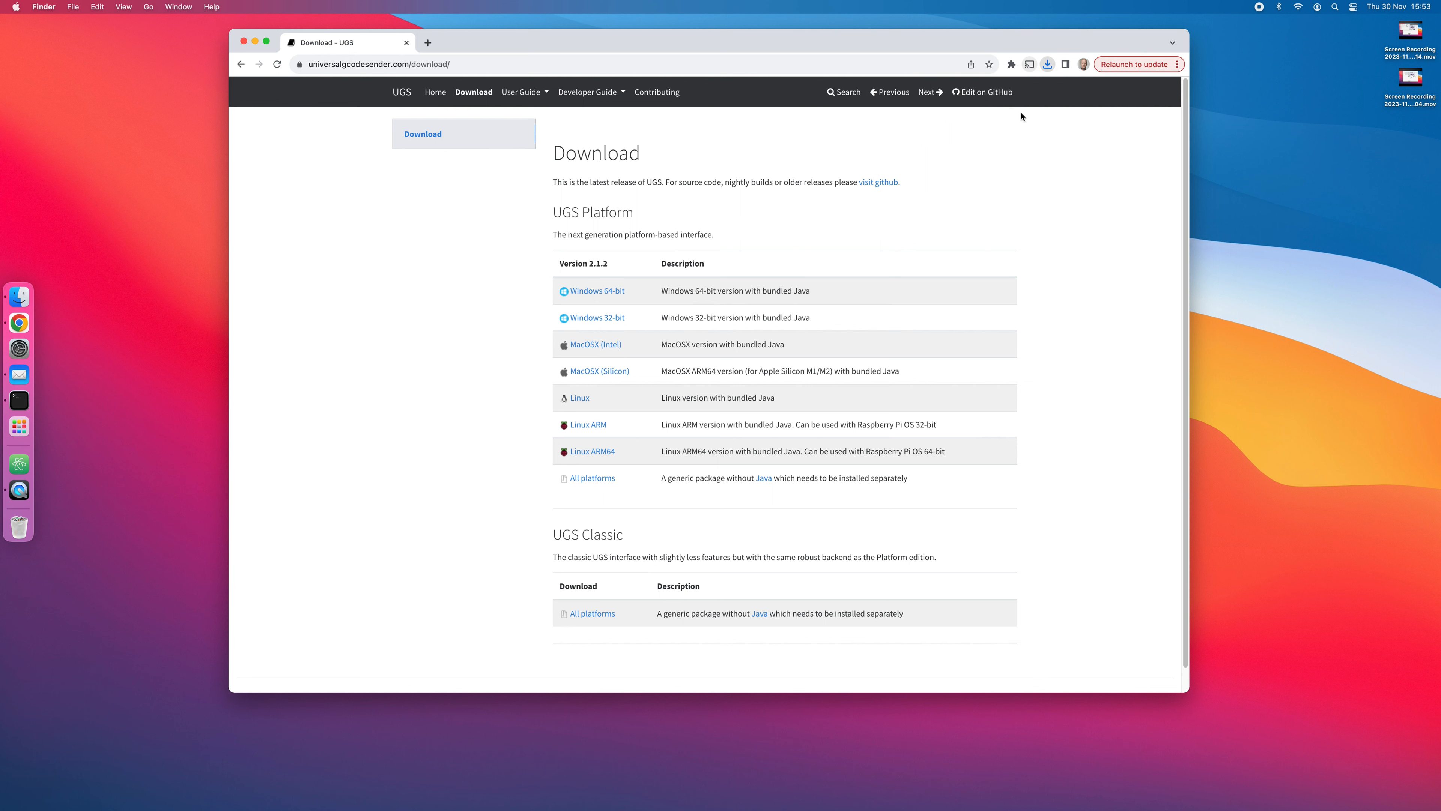
Step: Reveal the downloaded UGS Platform 2.1.2 disk image in Finder's Downloads folder
click(1045, 63)
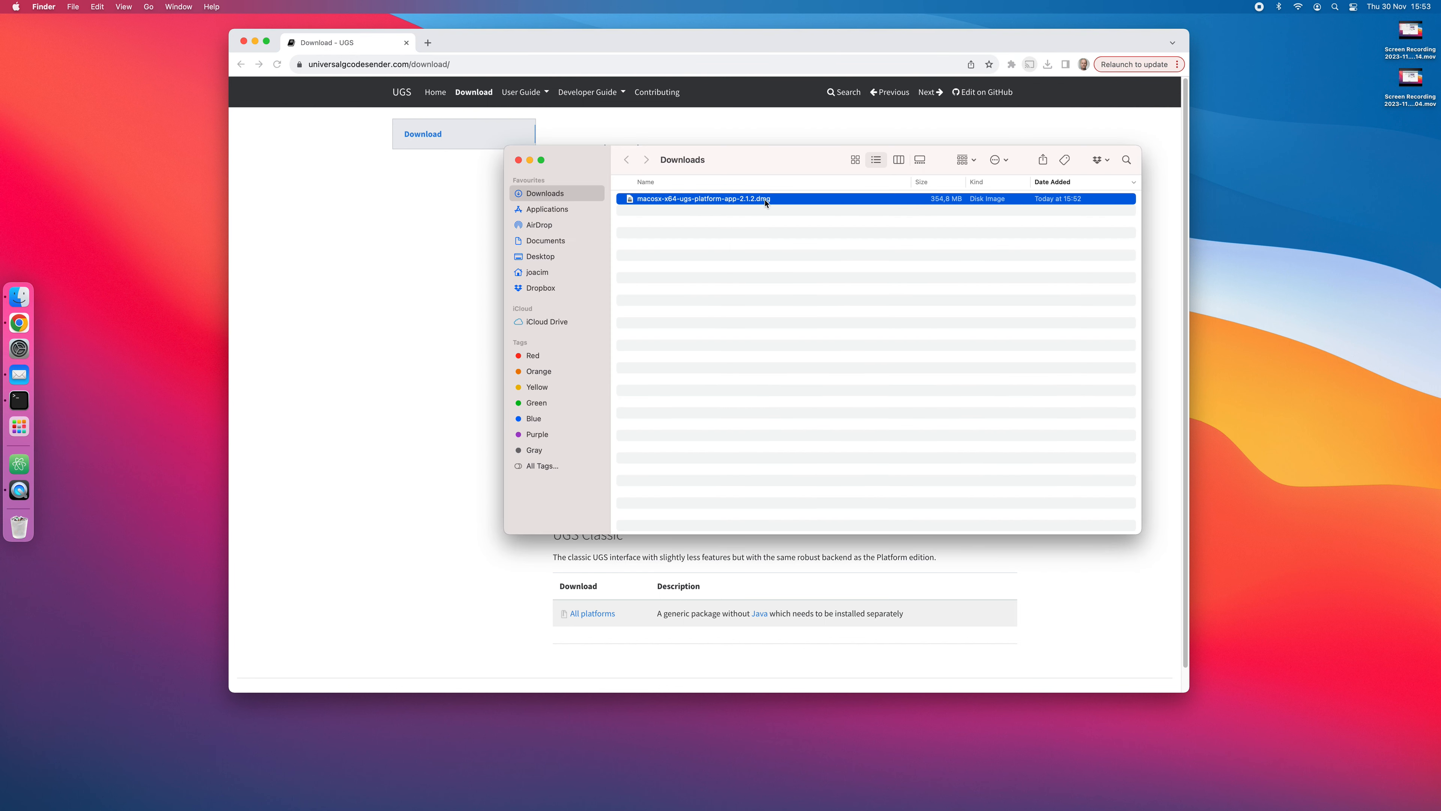
mouse_move(761, 204)
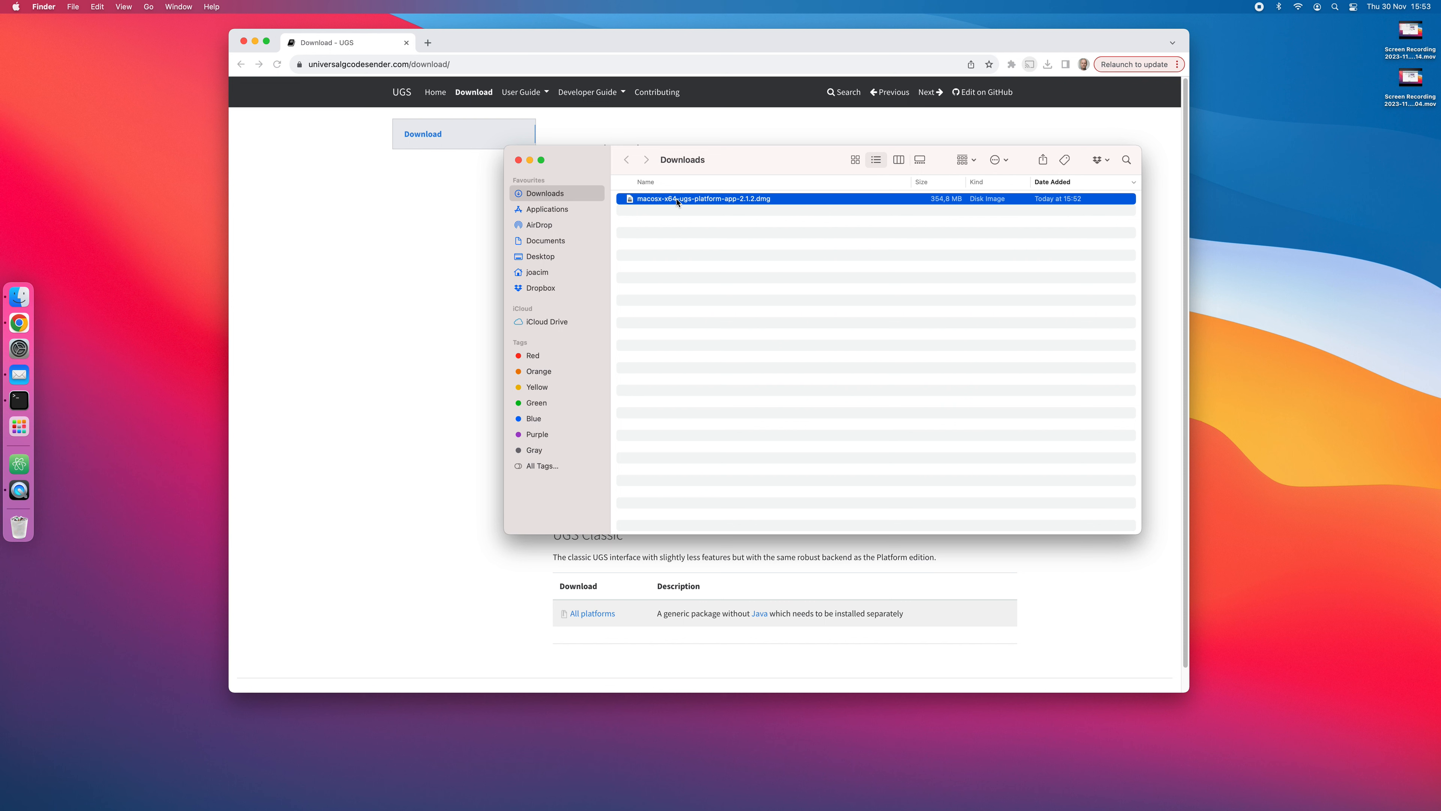
mouse_move(675, 228)
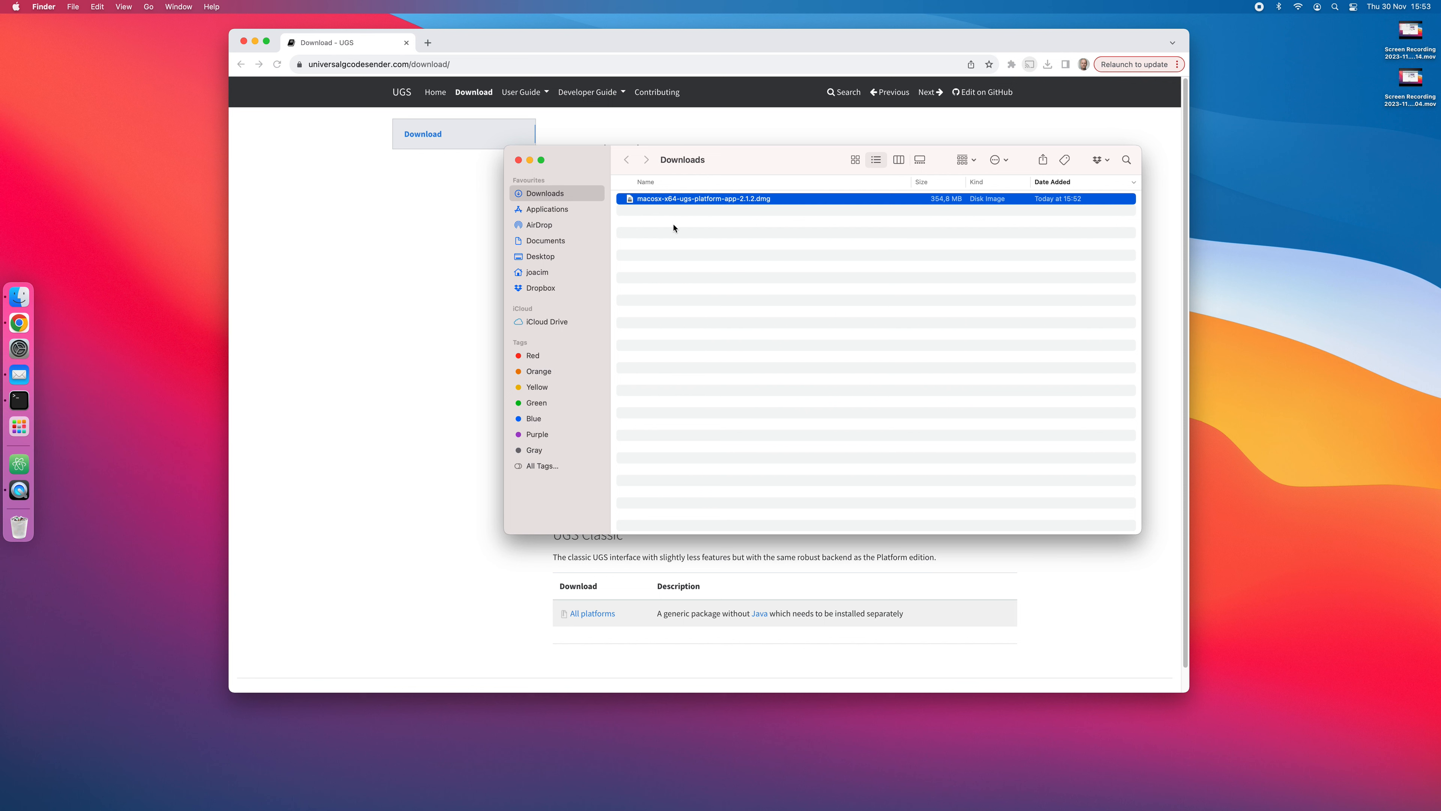
mouse_move(675, 201)
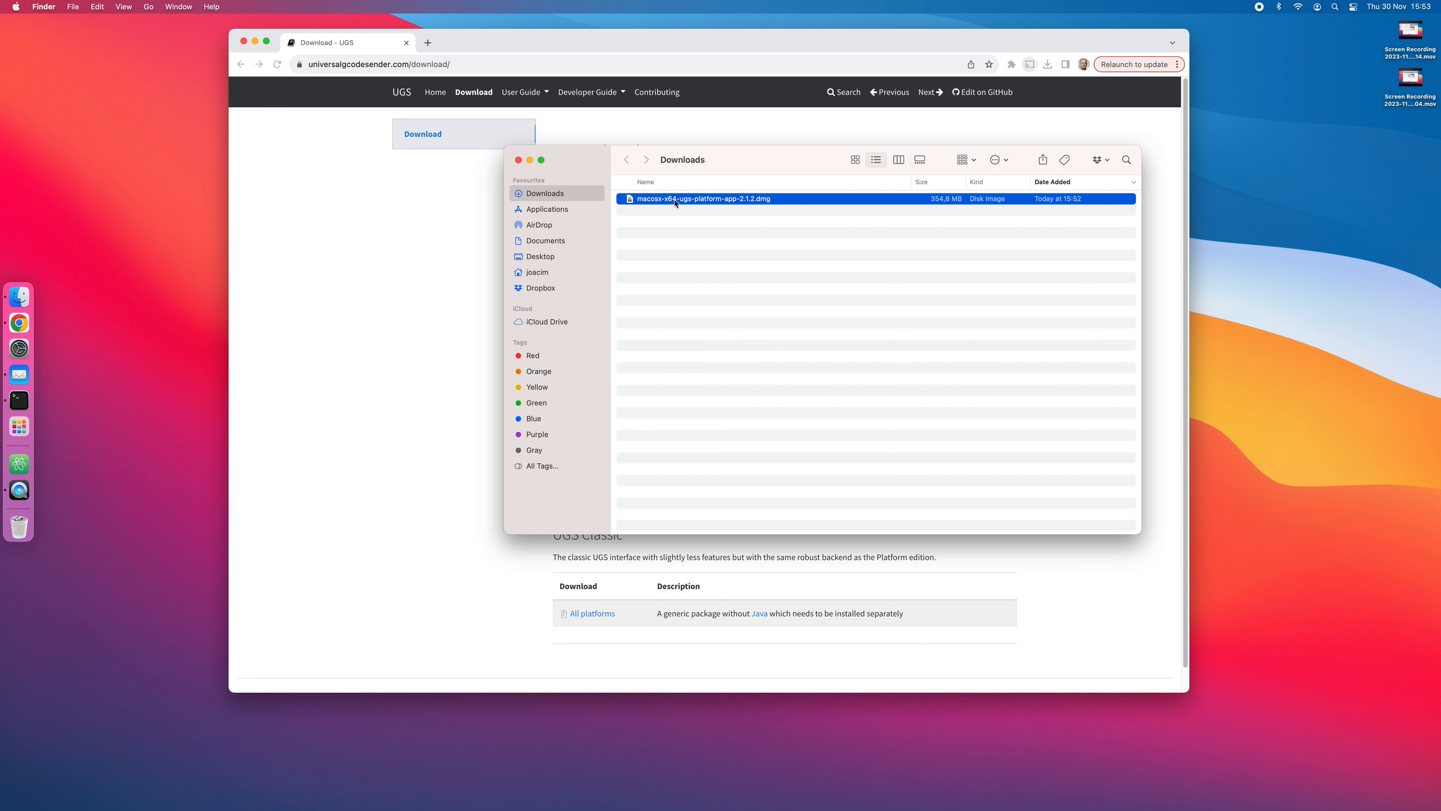
mouse_move(677, 266)
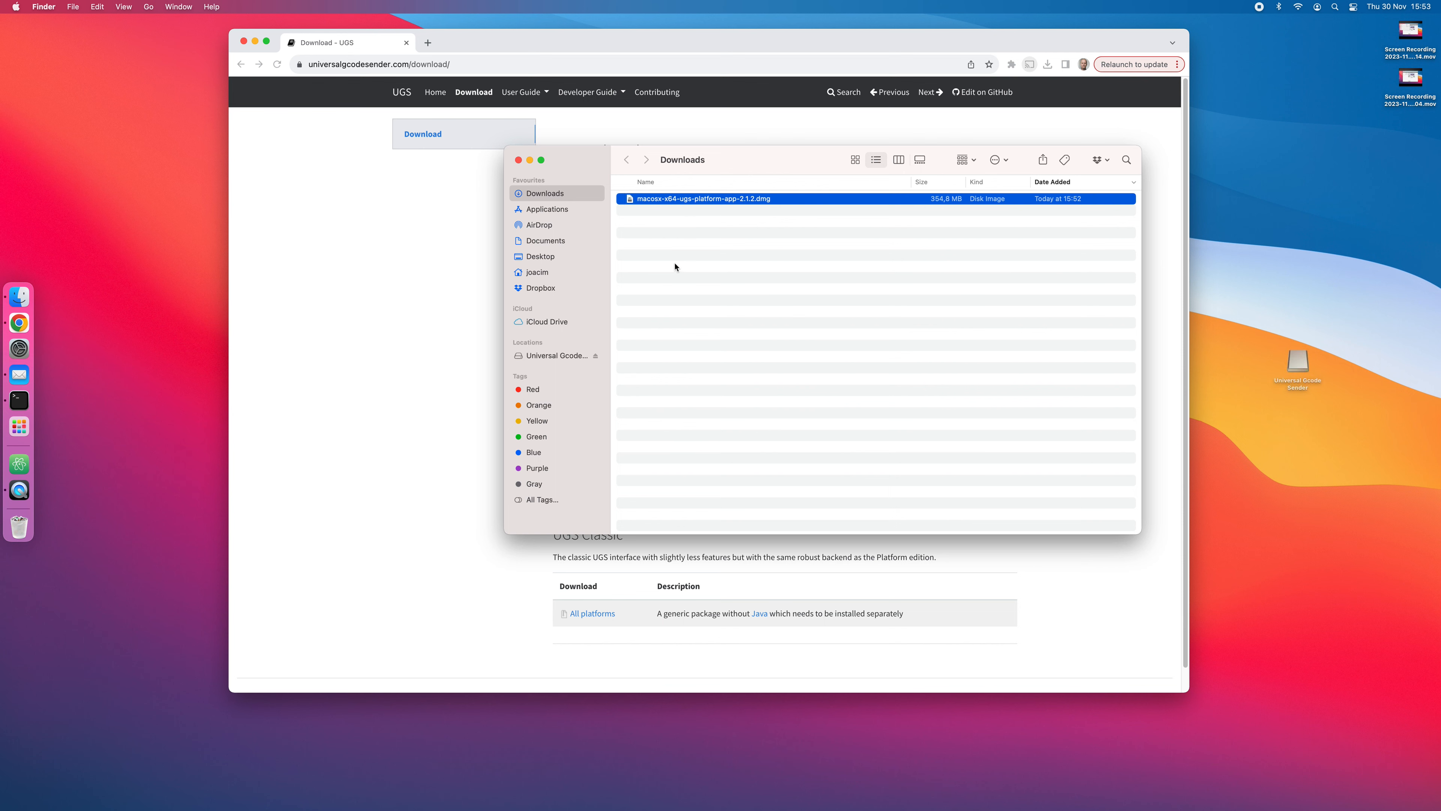
Step: Copy Universal Gcode Sender from the mounted volume into Applications, replacing the old copy with password authorization
double_click(701, 198)
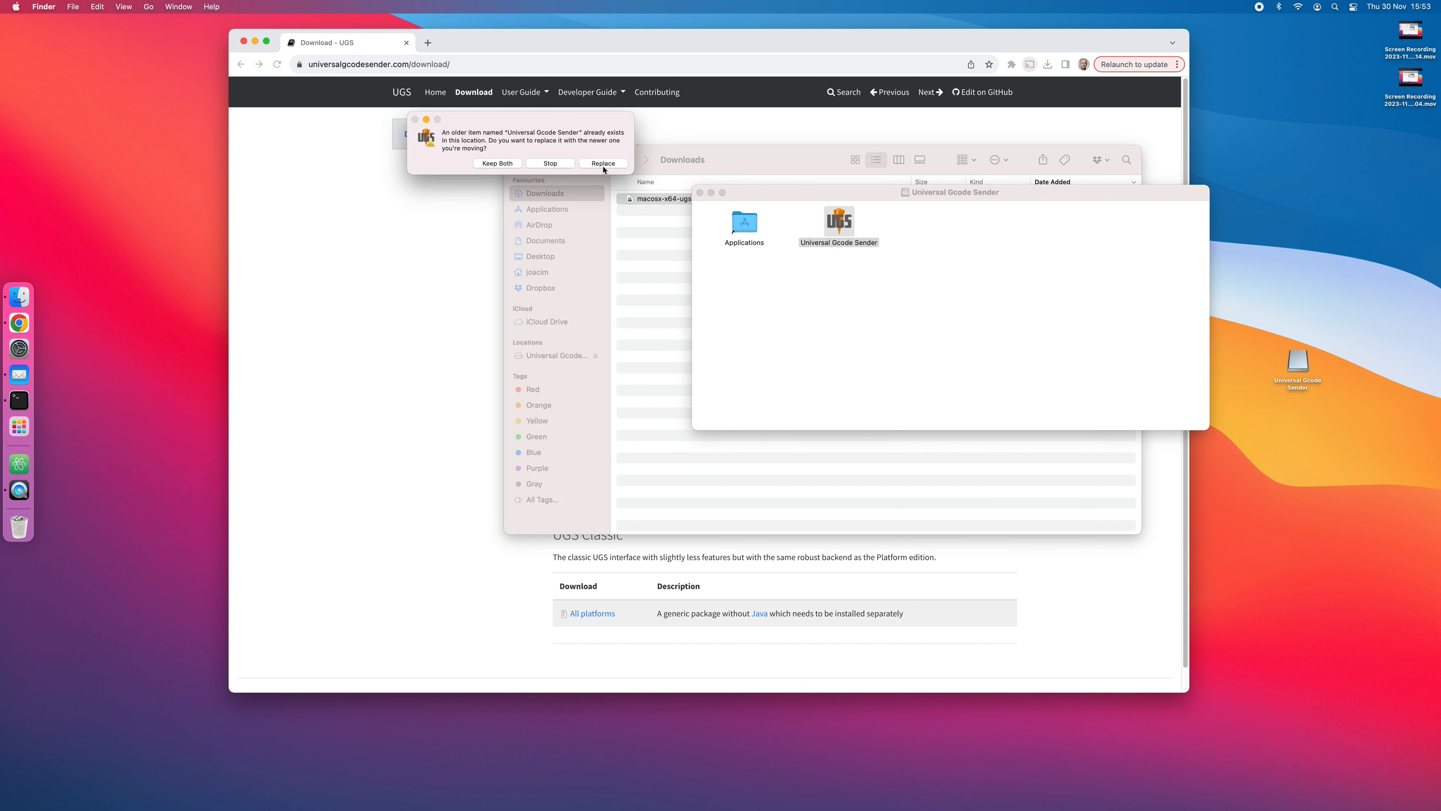
mouse_move(546, 130)
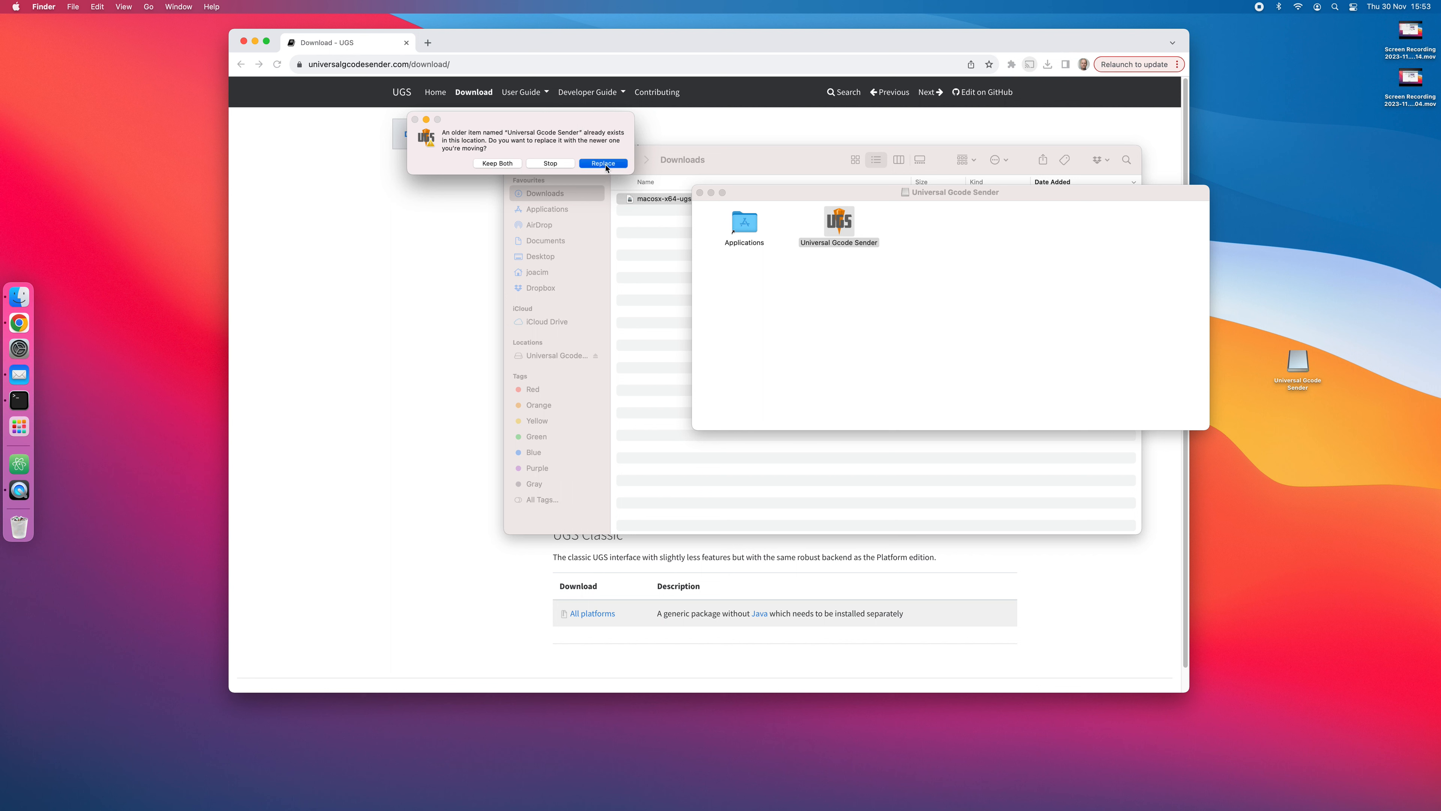
click(602, 163)
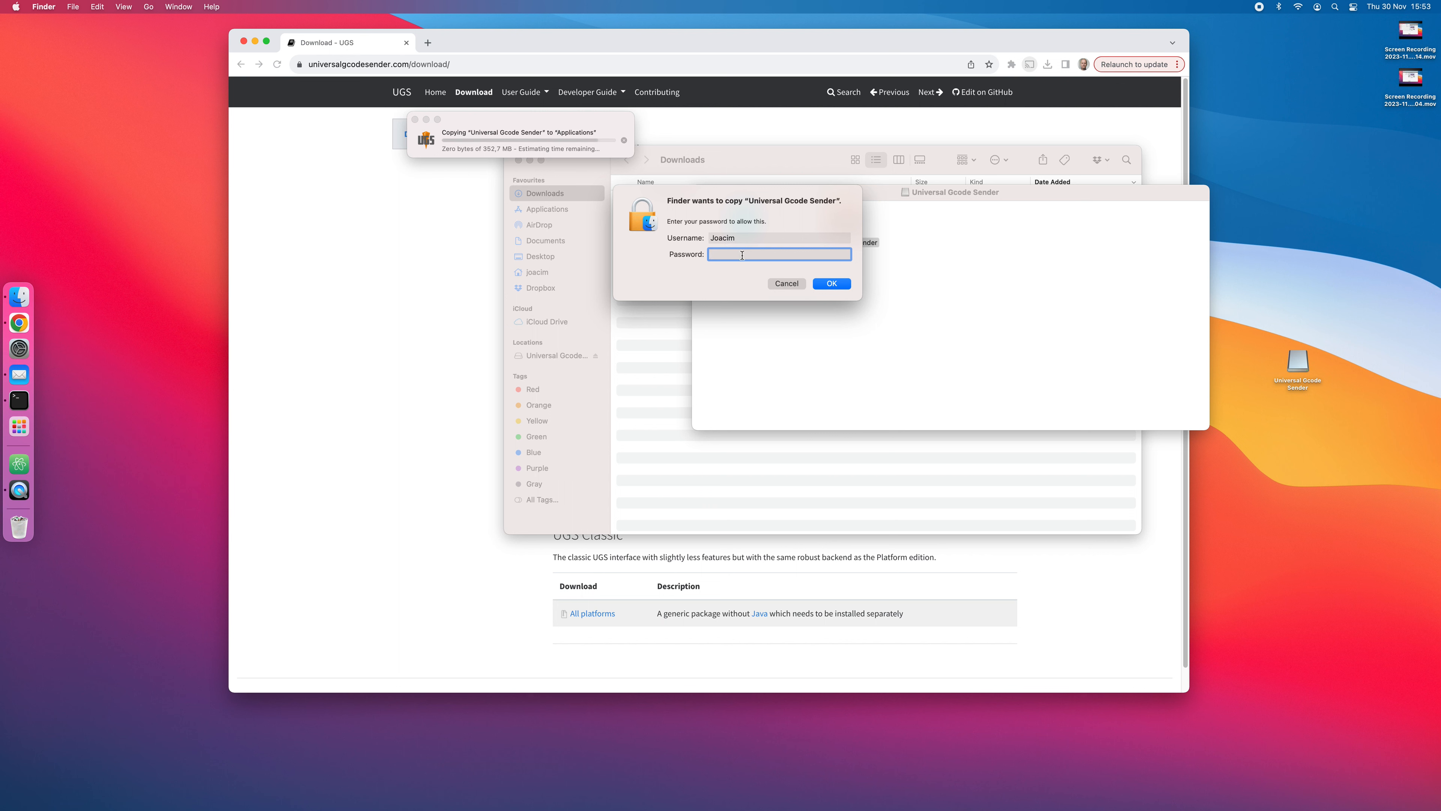
text(password)
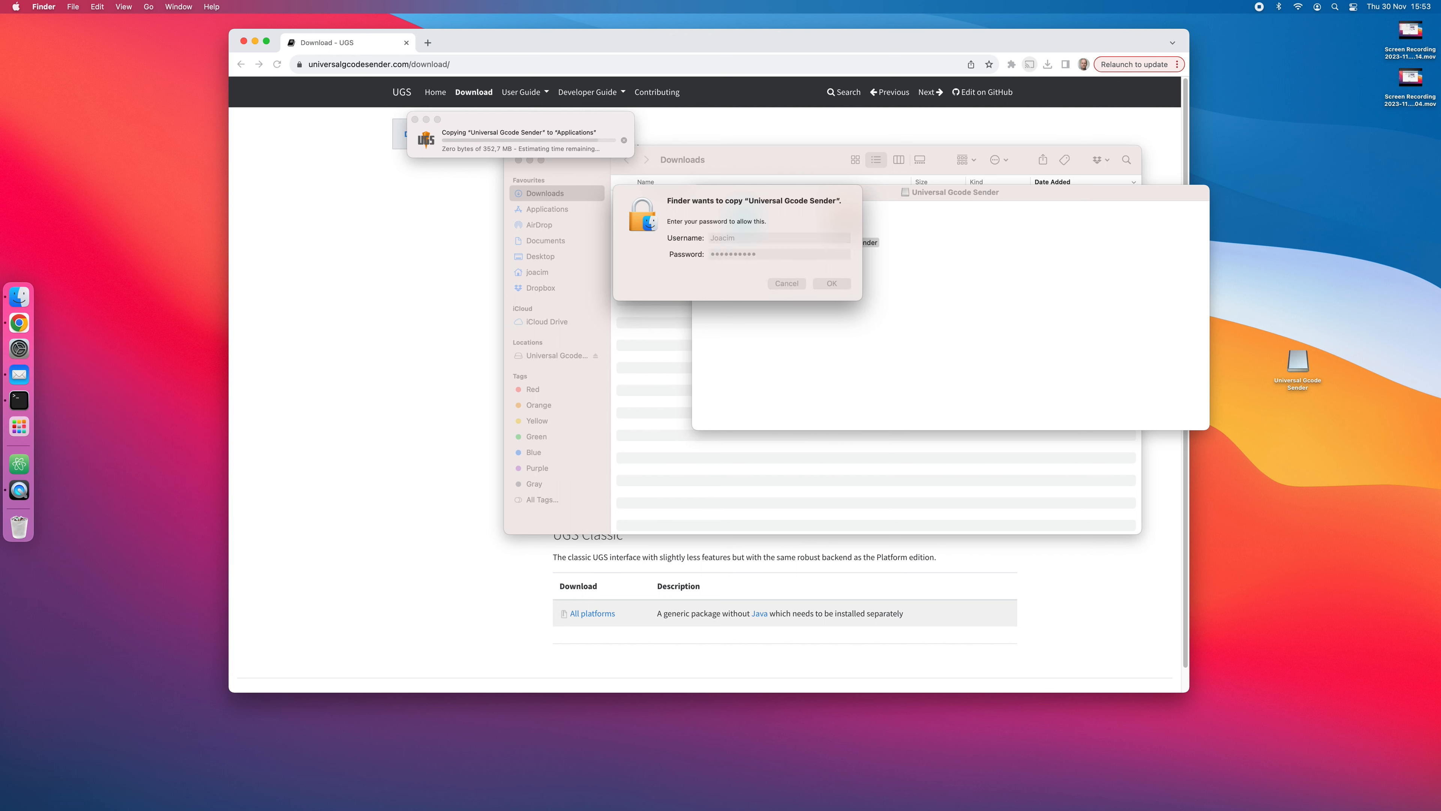
click(830, 283)
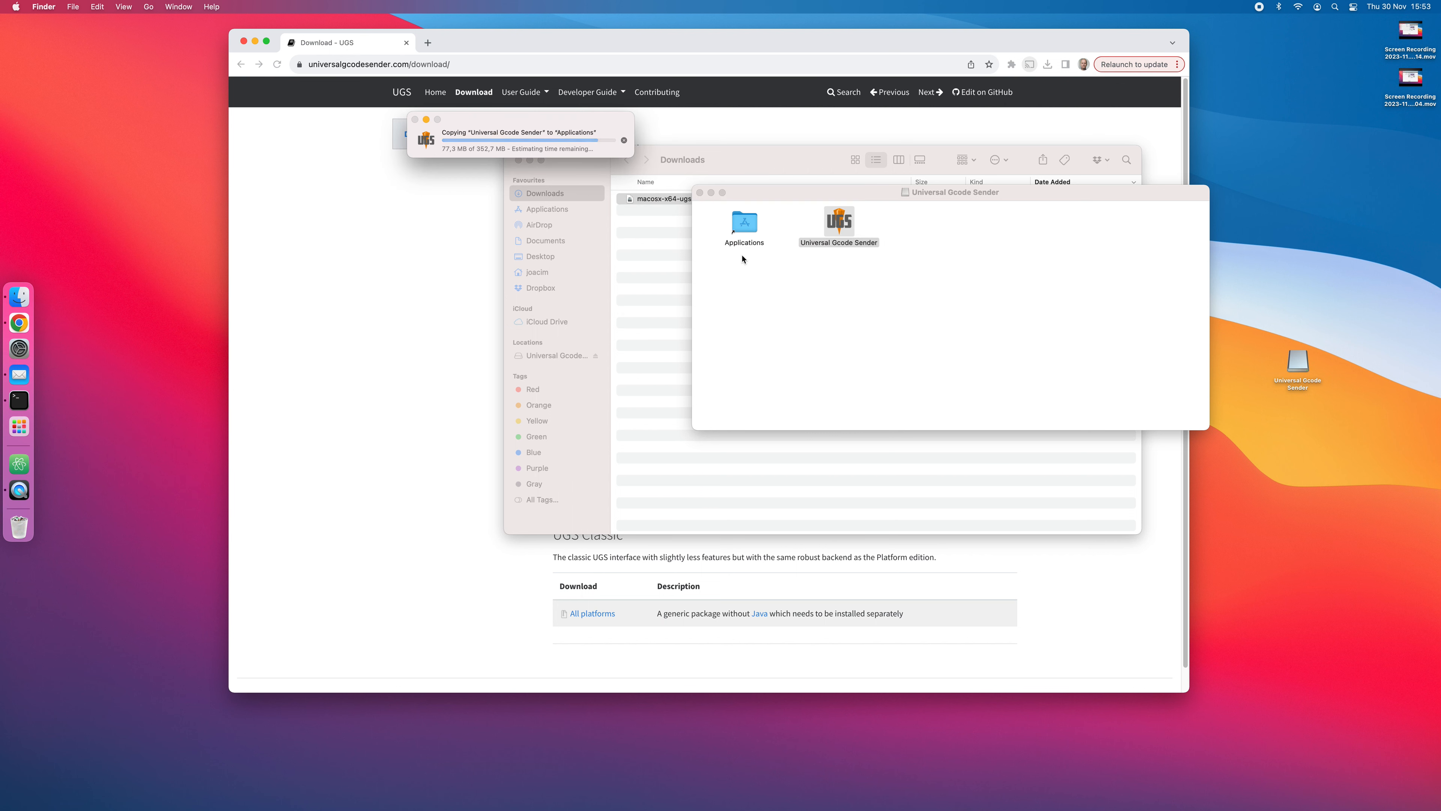
click(837, 220)
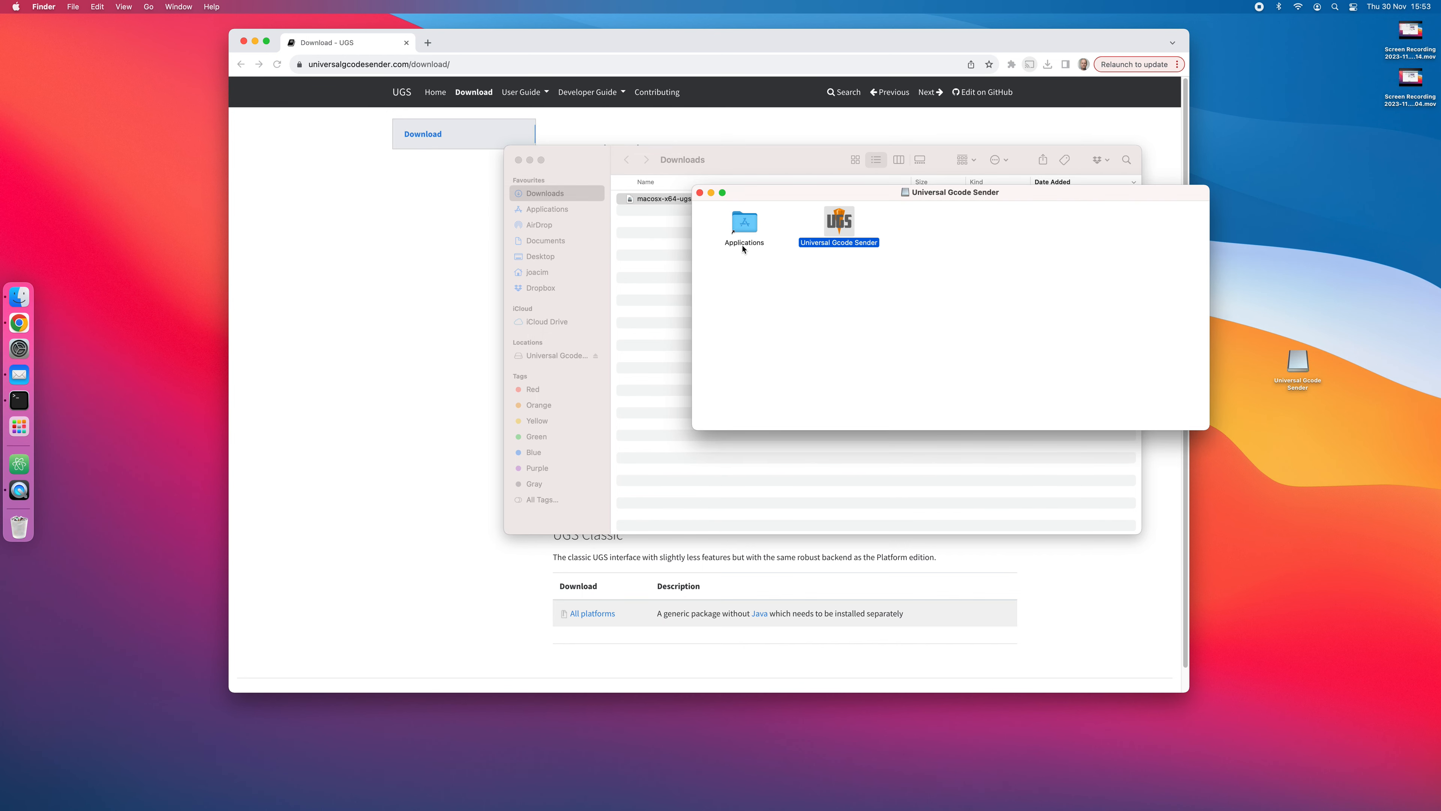
click(744, 224)
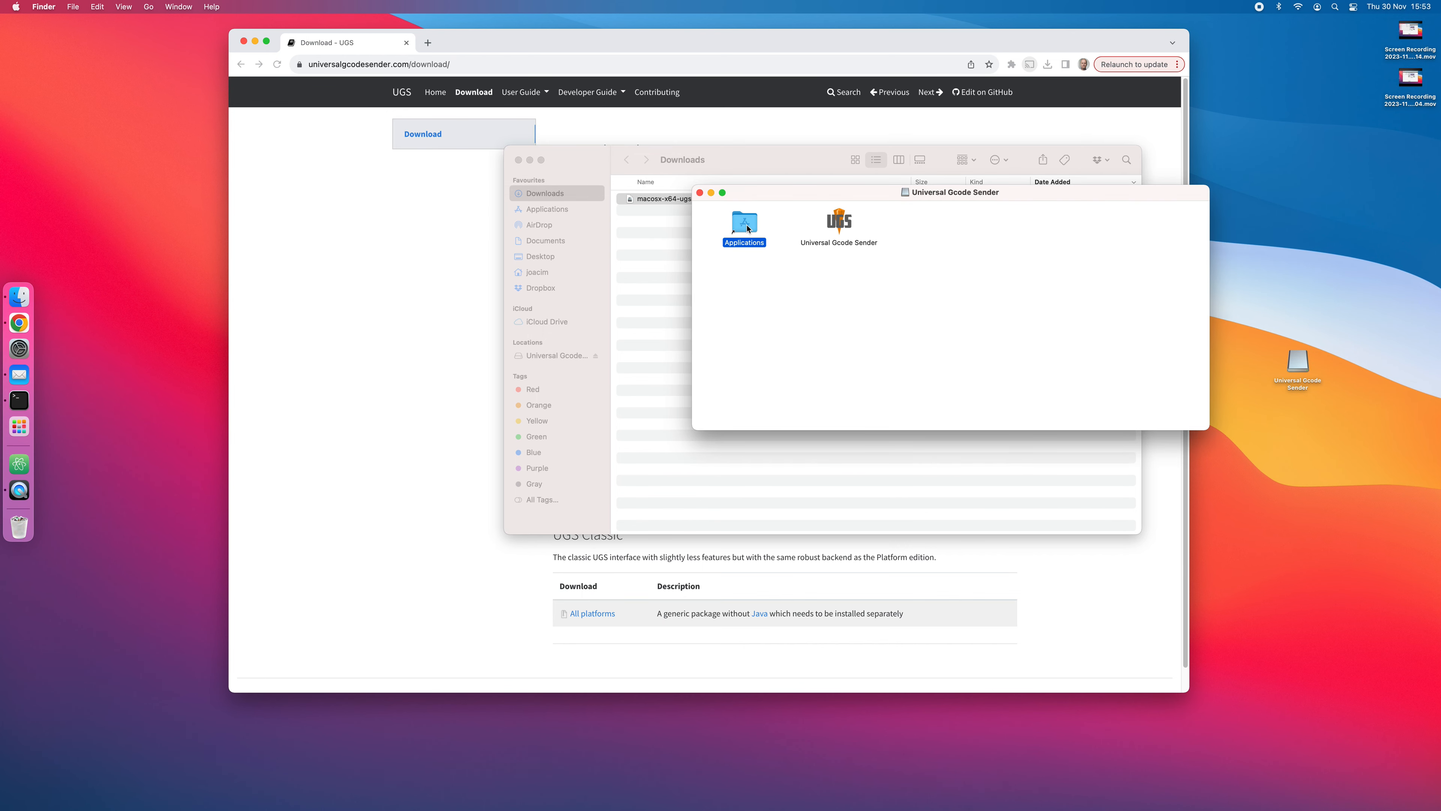
Step: Locate Universal Gcode Sender in Applications and bring up its context menu to launch it
double_click(744, 223)
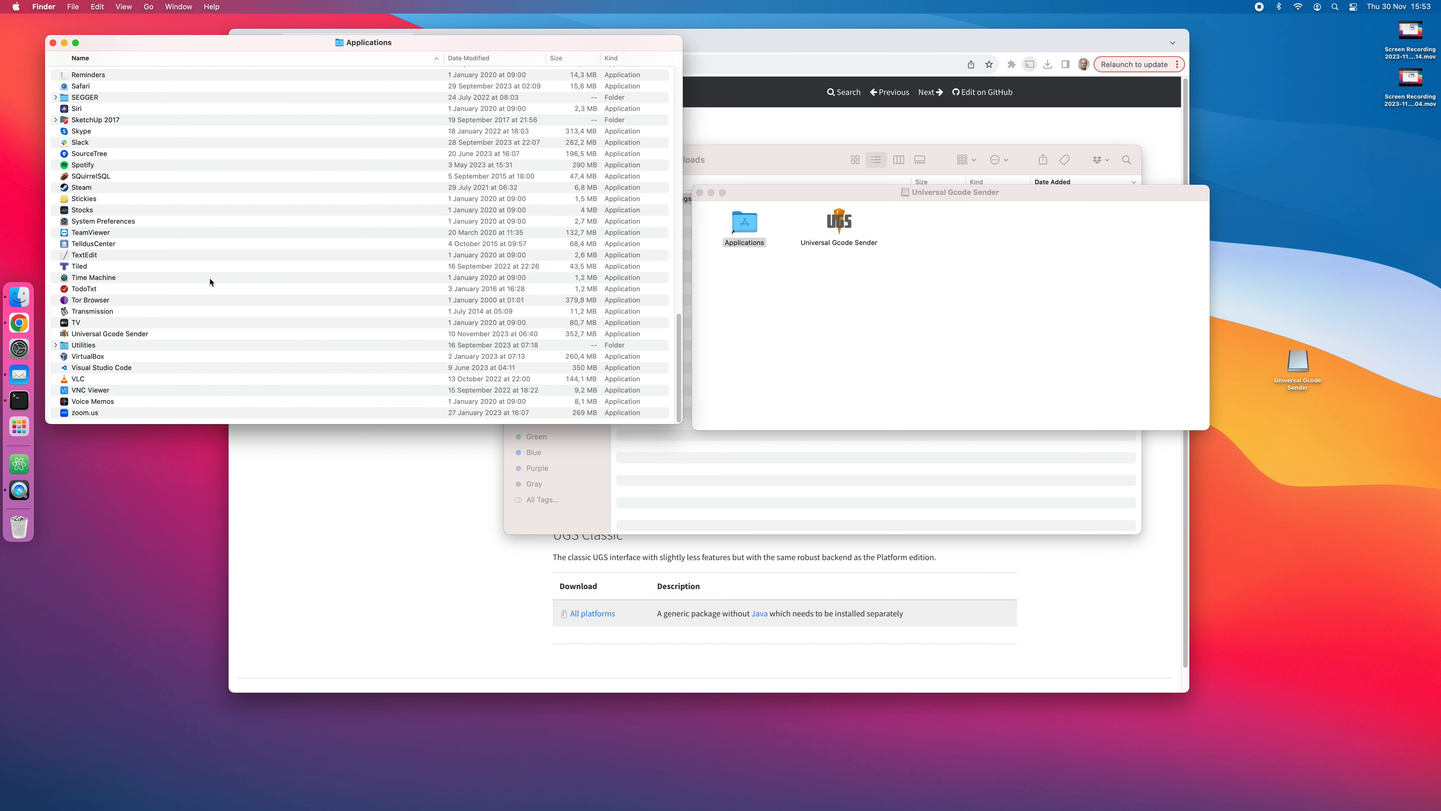
scroll(up, 3)
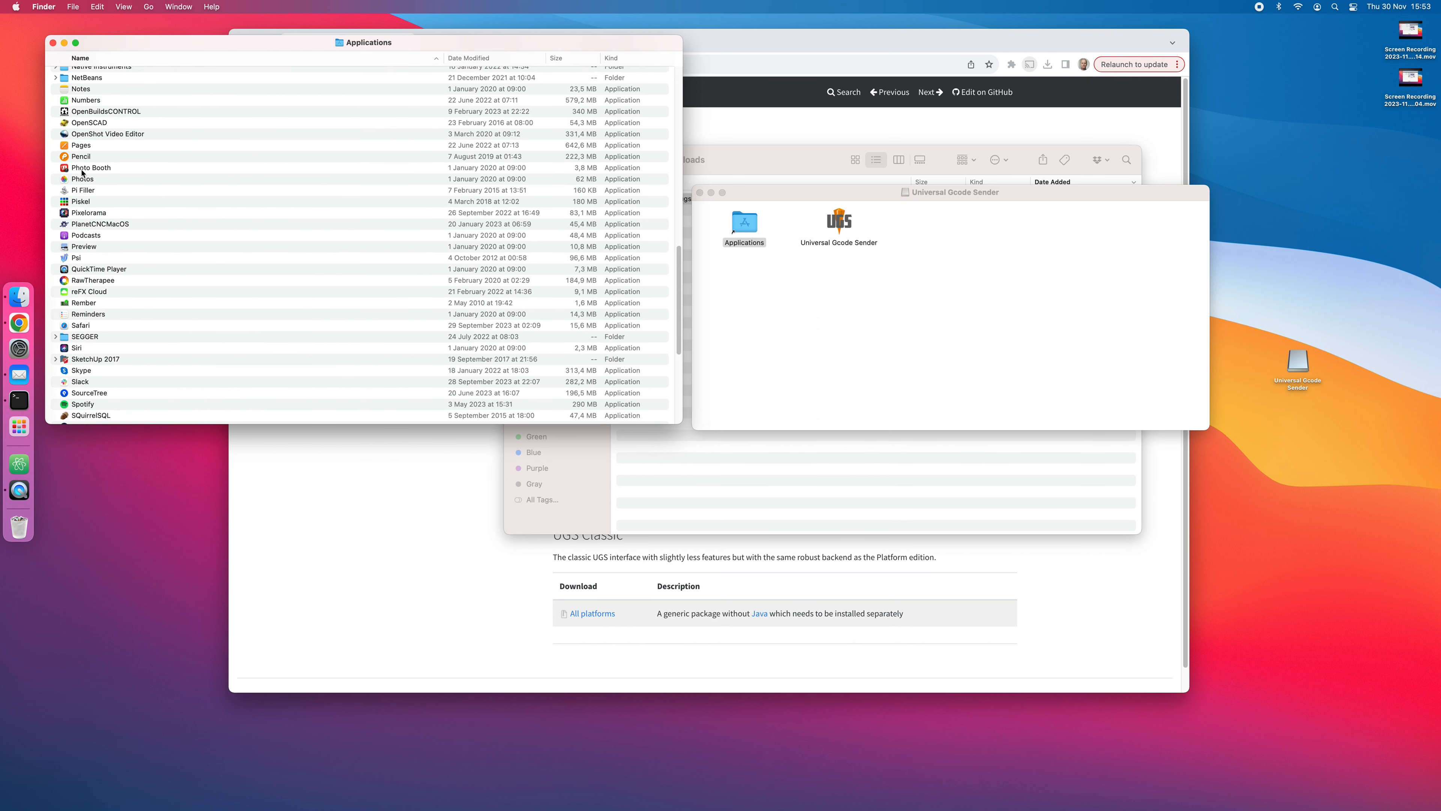
scroll(down, 3)
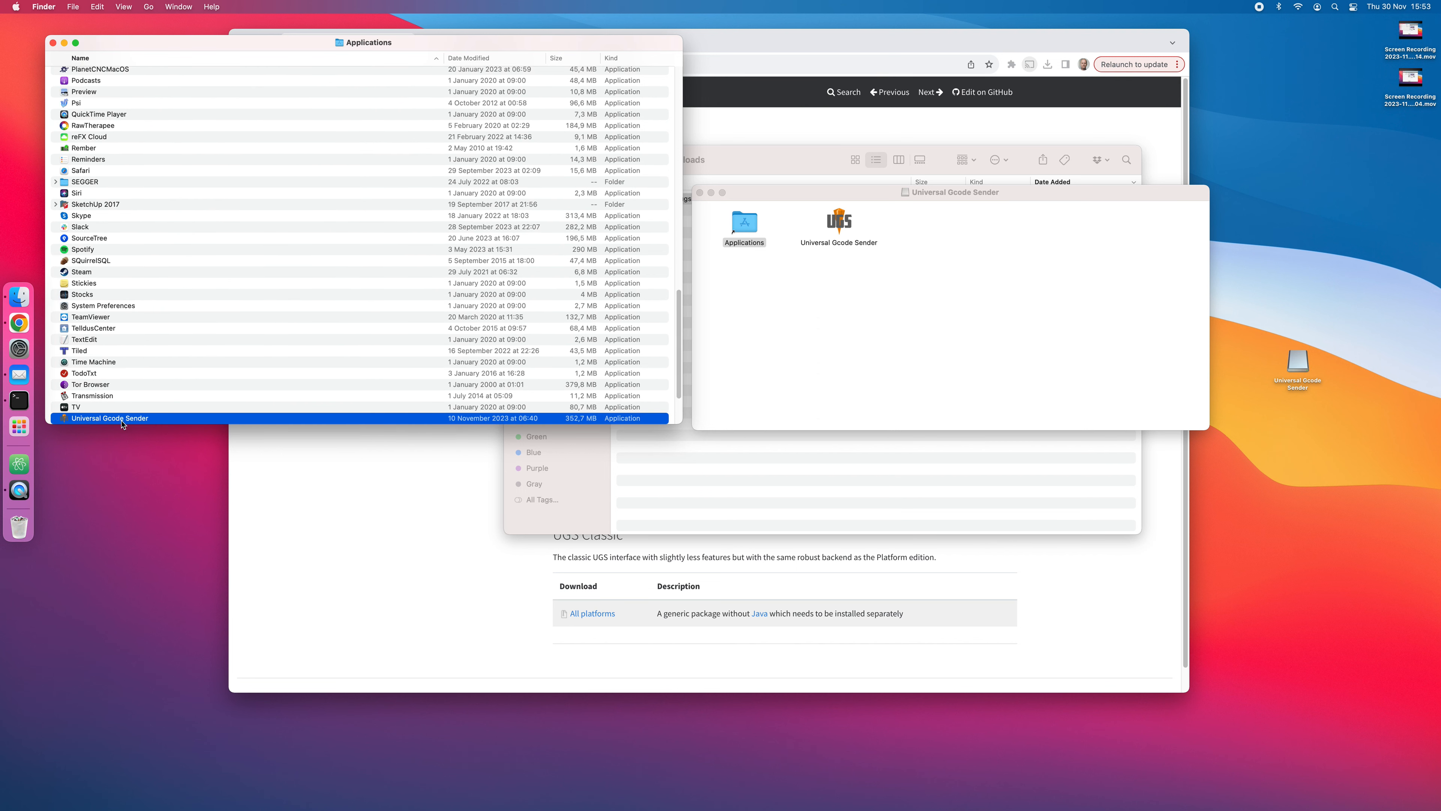
right_click(108, 418)
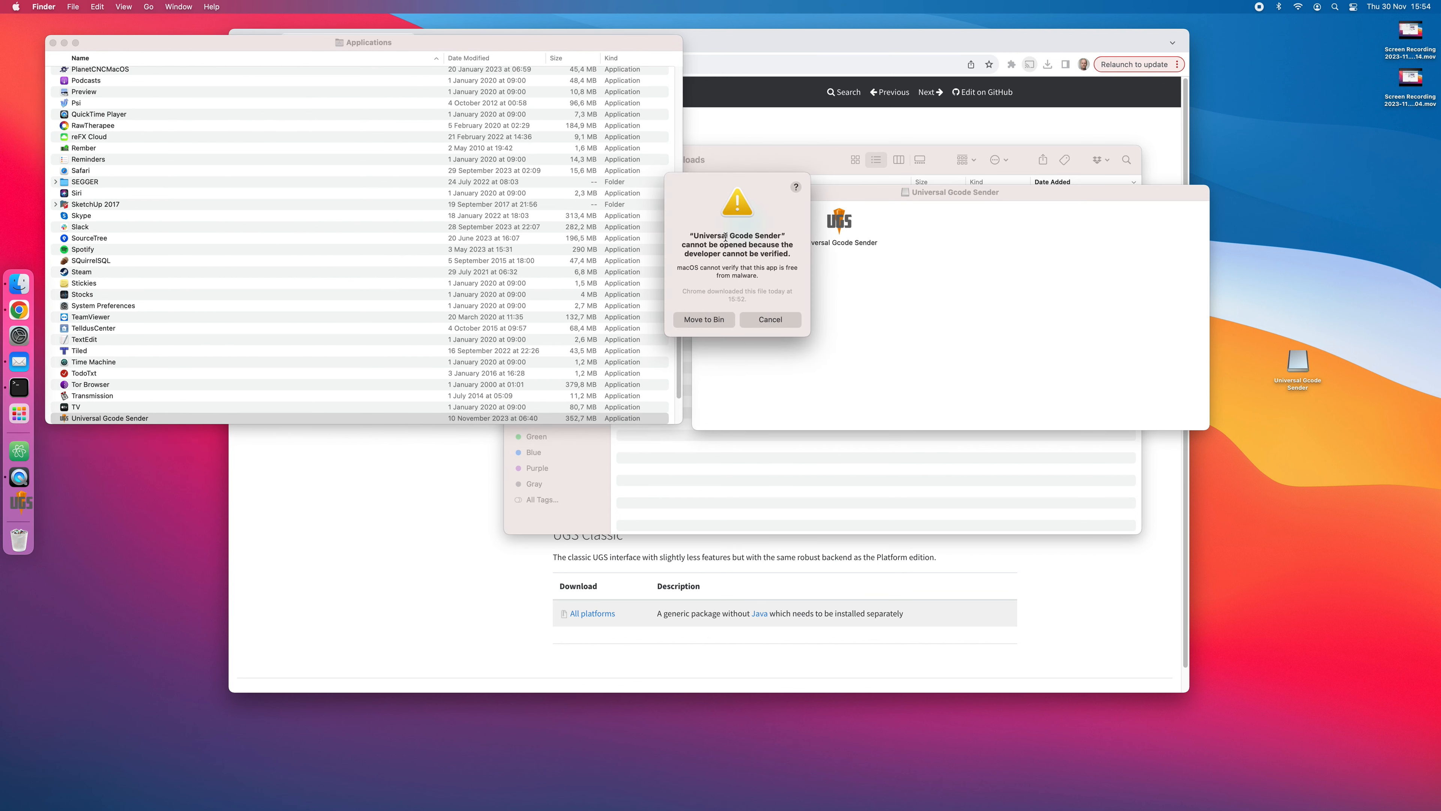
mouse_move(807, 265)
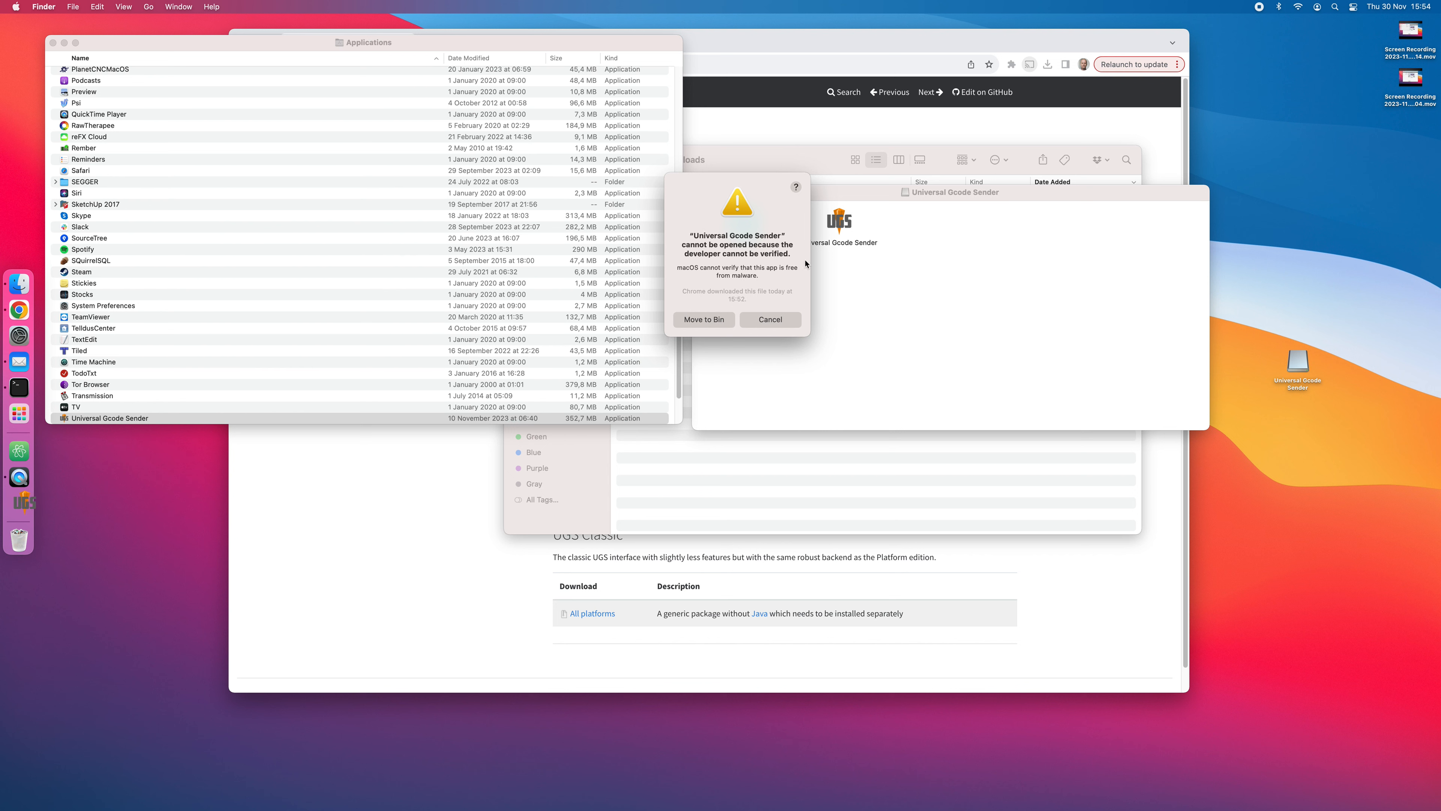
mouse_move(770, 239)
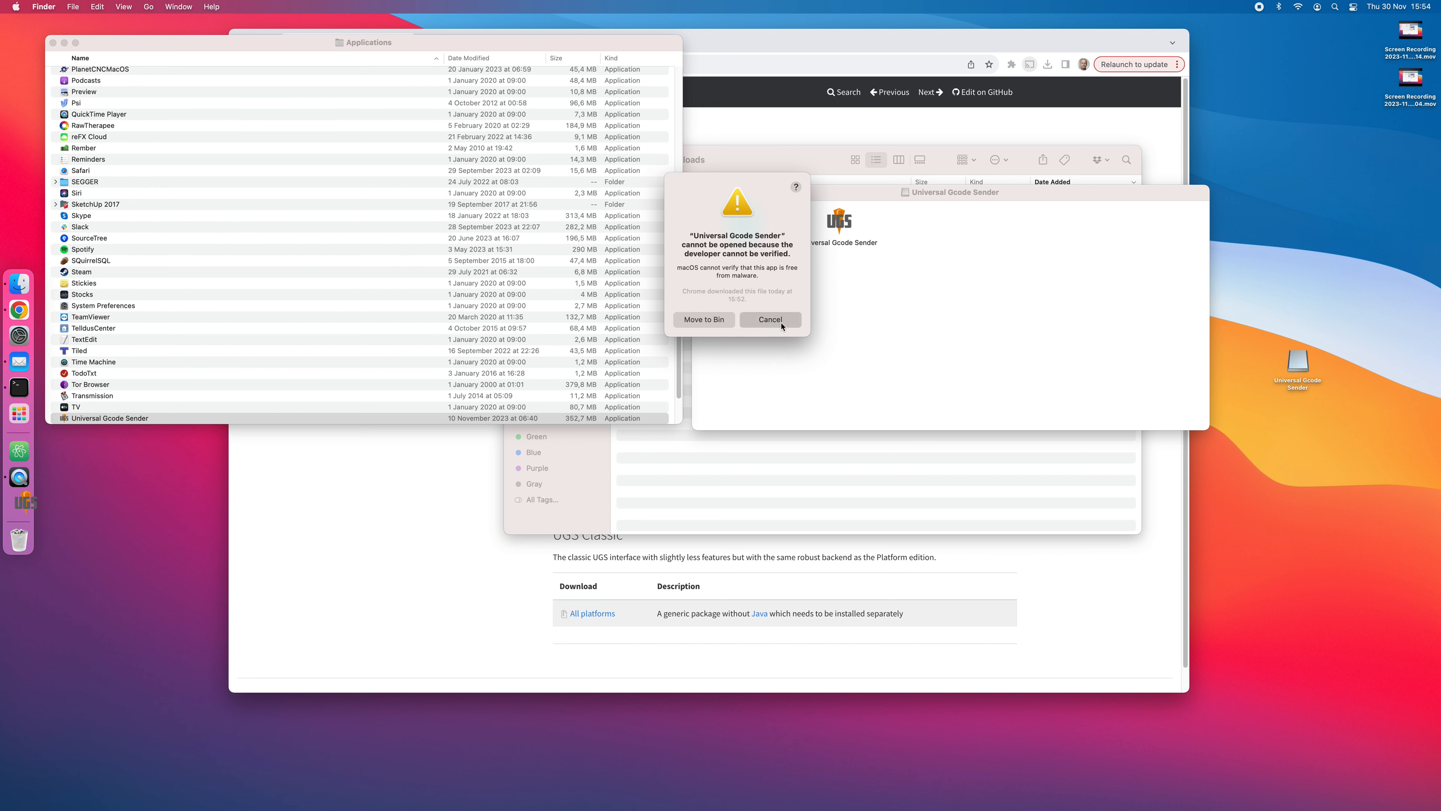
Step: Cancel the unverified-developer warning and relaunch Universal Gcode Sender for the Open-anyway prompt
click(770, 319)
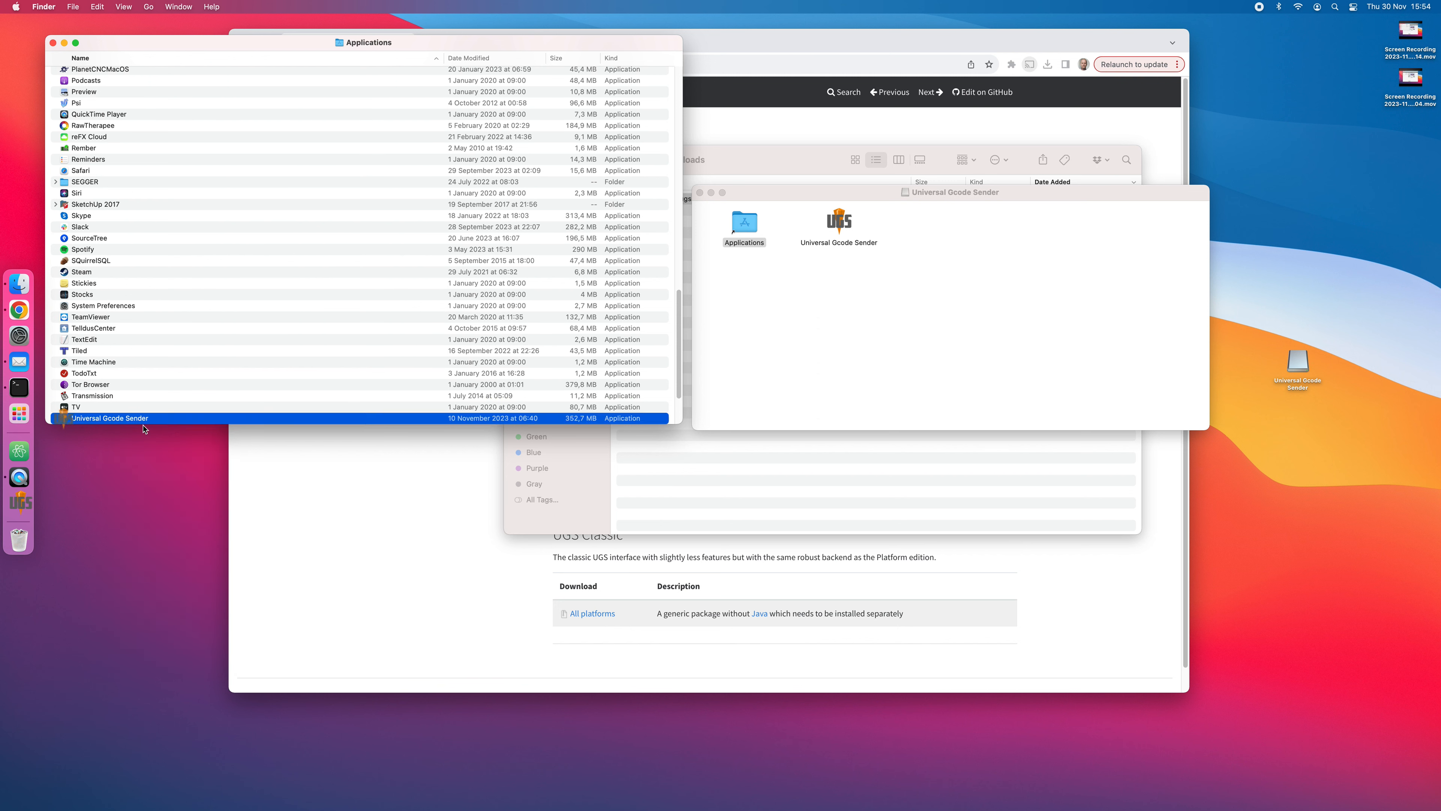
double_click(107, 418)
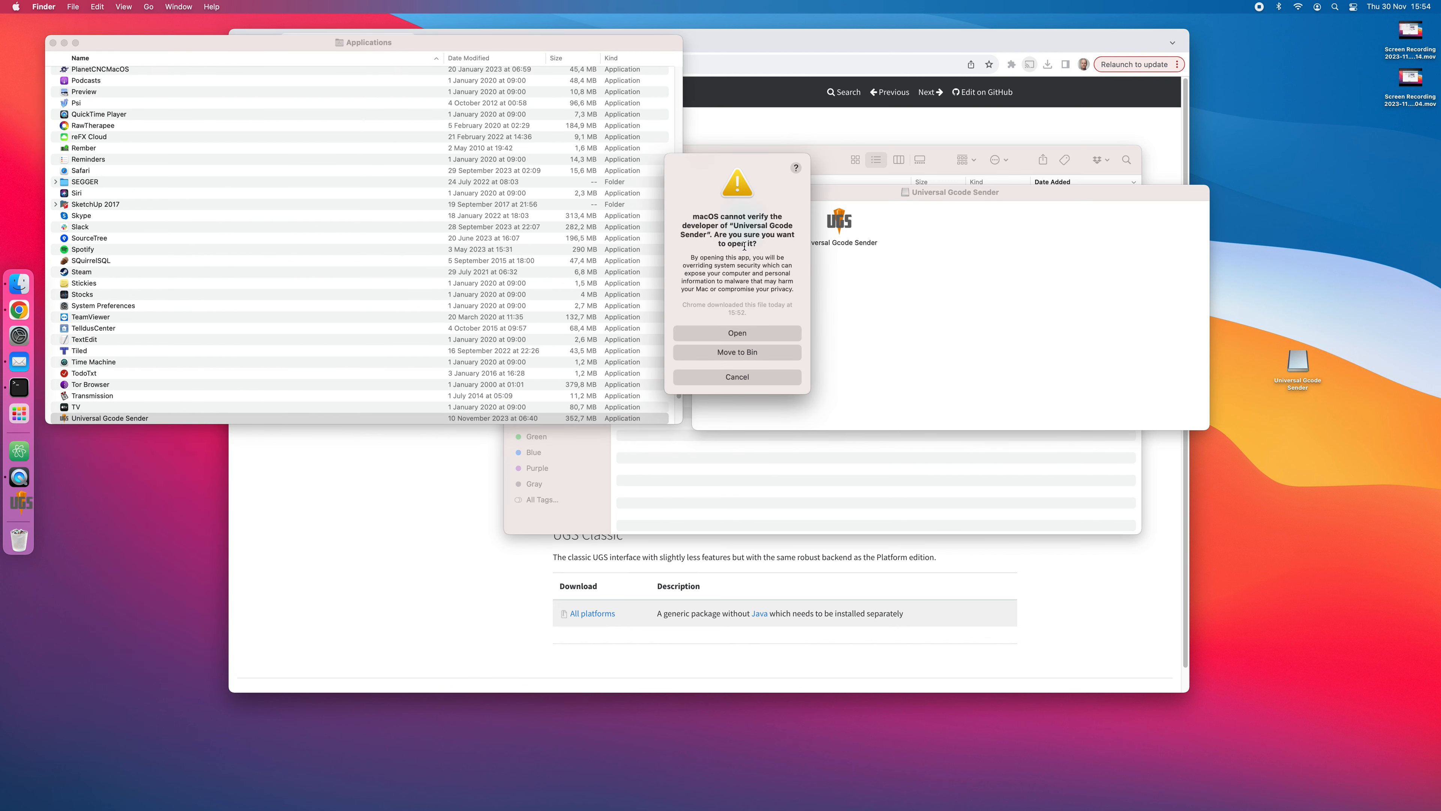